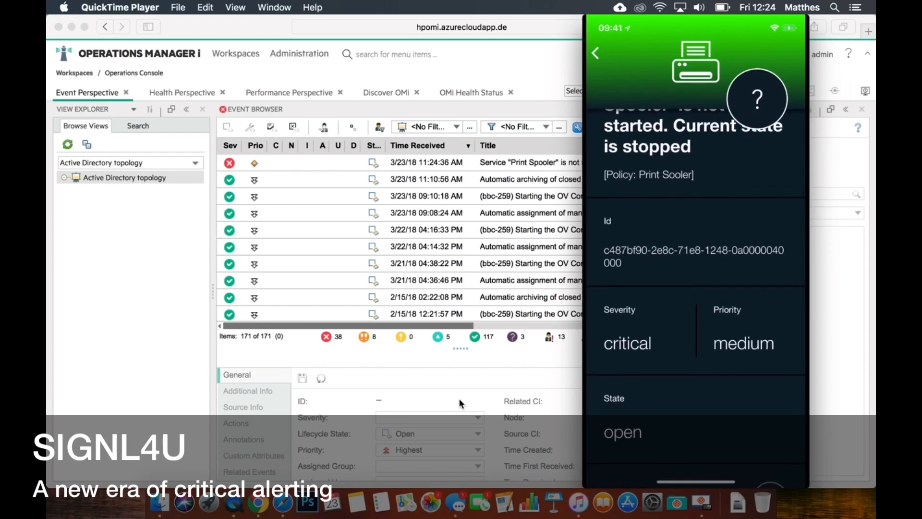
# Scroll through the critical Print Spooler alert, then return to the duty overview.
pyautogui.scroll(-3)
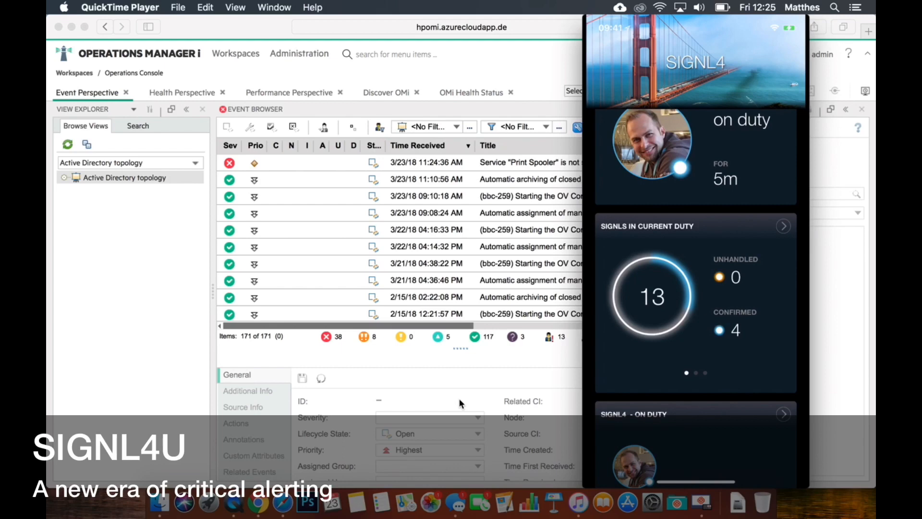
pyautogui.click(299, 54)
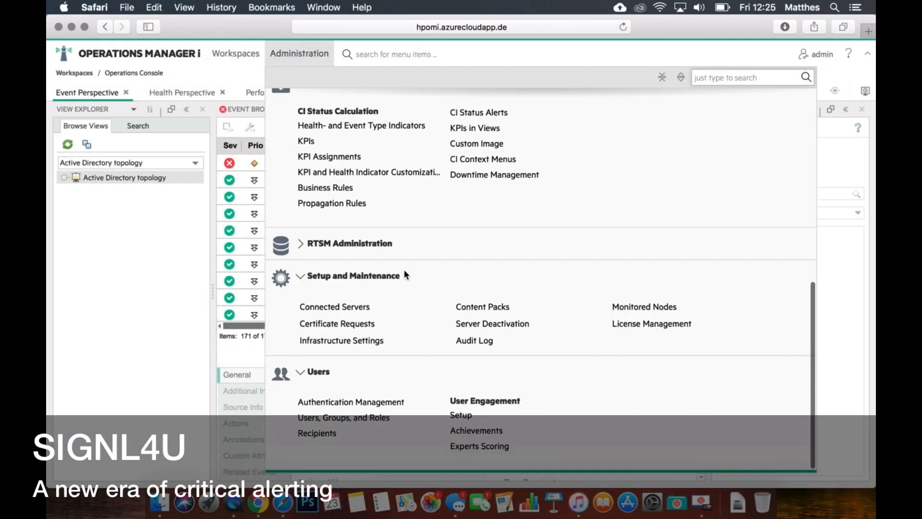
pyautogui.moveTo(350, 301)
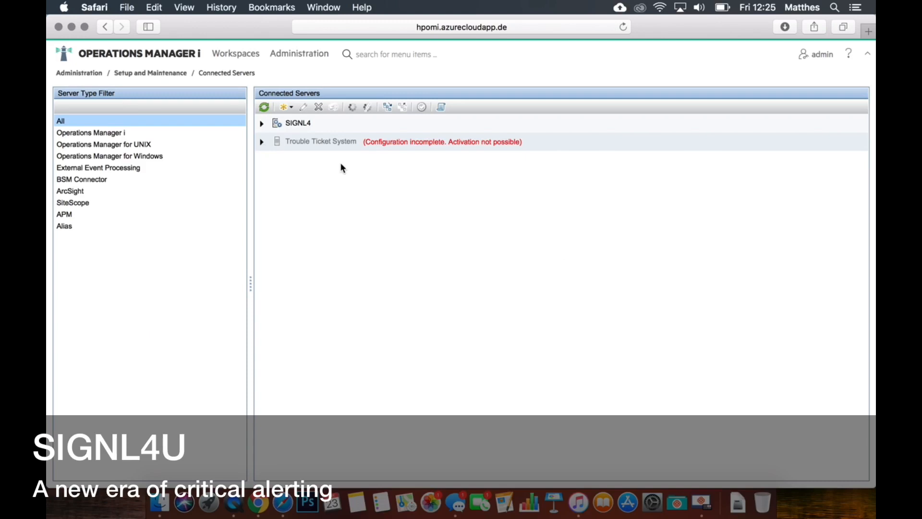
# Select the SIGNL4 connected server and expand it to show connect.signl4.com, port 443.
pyautogui.click(298, 122)
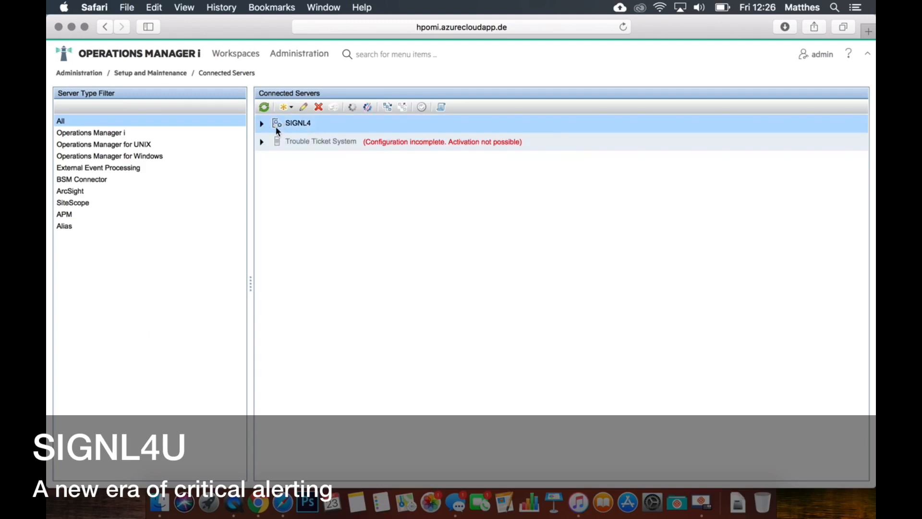
pyautogui.moveTo(265, 129)
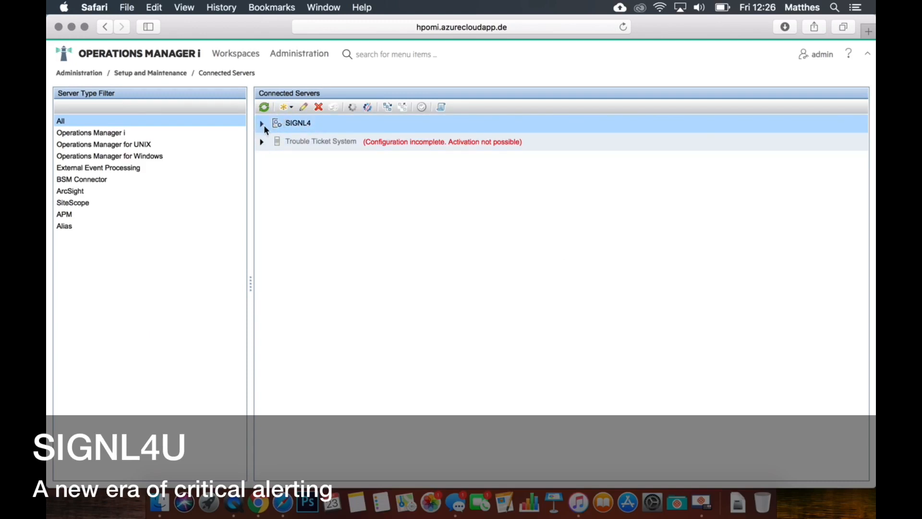
pyautogui.click(262, 124)
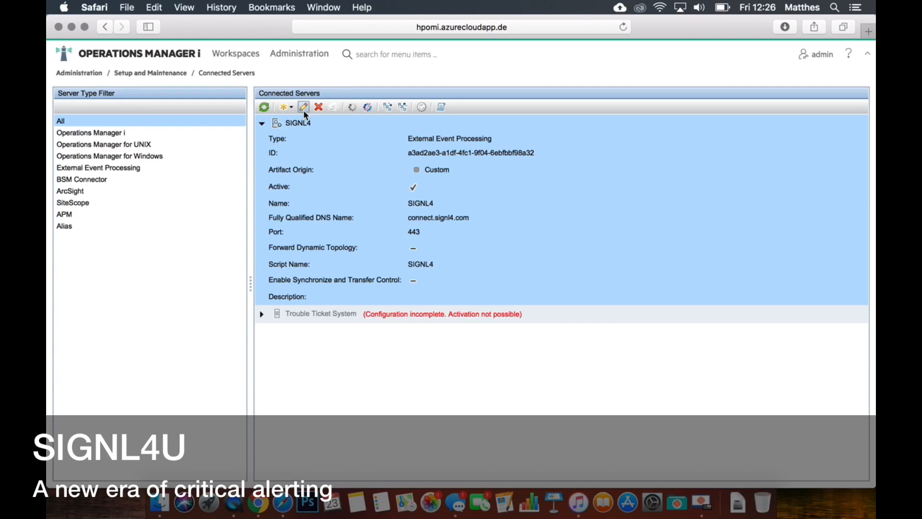
# Edit the SIGNL4 connection and open Manage Scripts from its Integration Type settings.
pyautogui.click(304, 107)
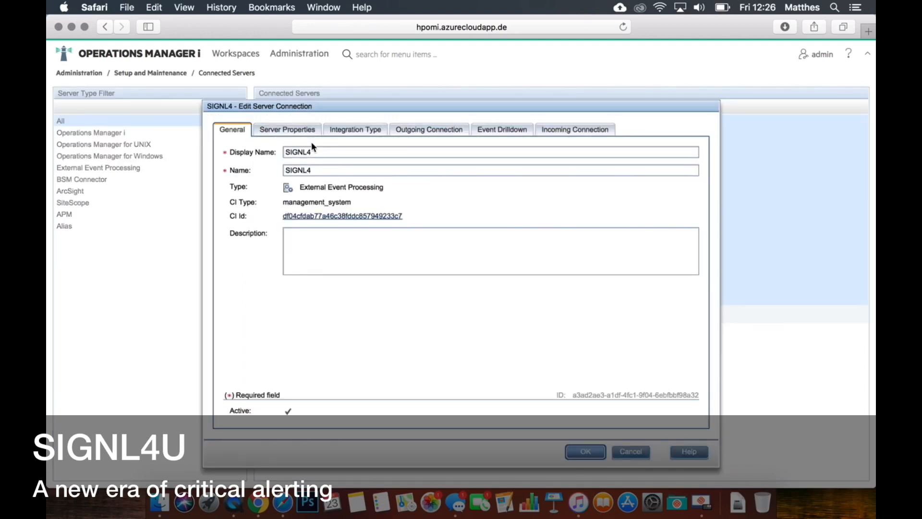
pyautogui.click(354, 130)
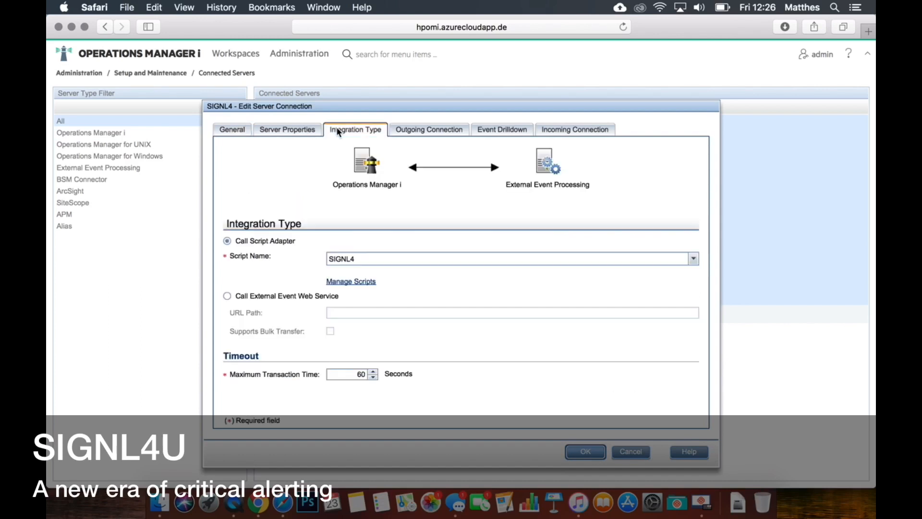
pyautogui.moveTo(380, 285)
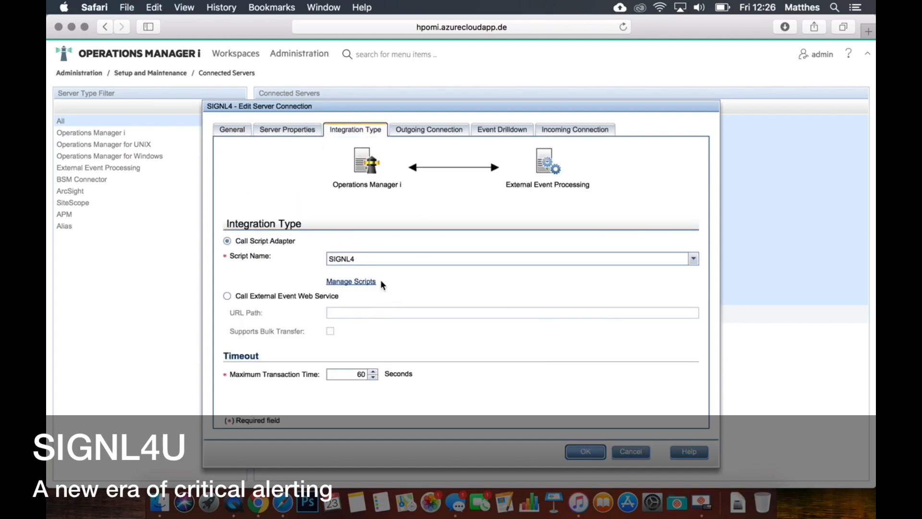
pyautogui.moveTo(351, 288)
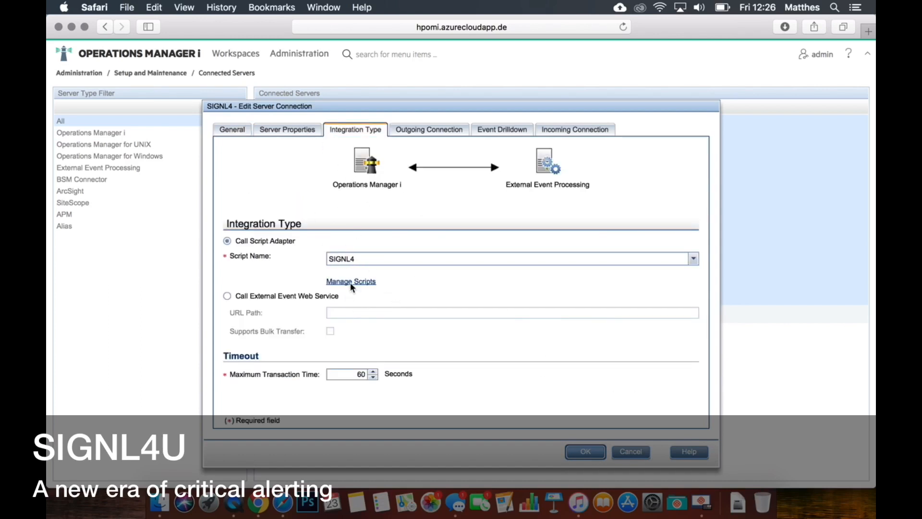
pyautogui.click(350, 281)
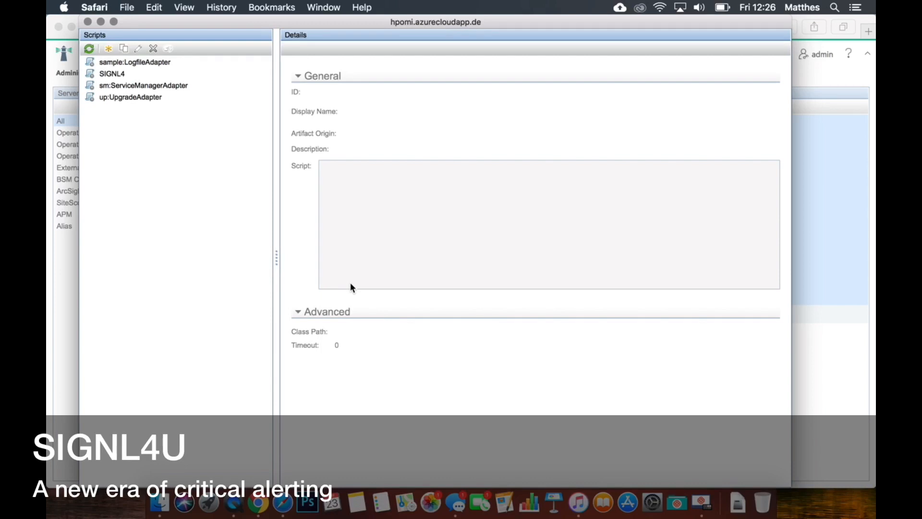
# Review the SIGNL4 script's Groovy code, including its ping and forwardEvent methods.
pyautogui.click(112, 73)
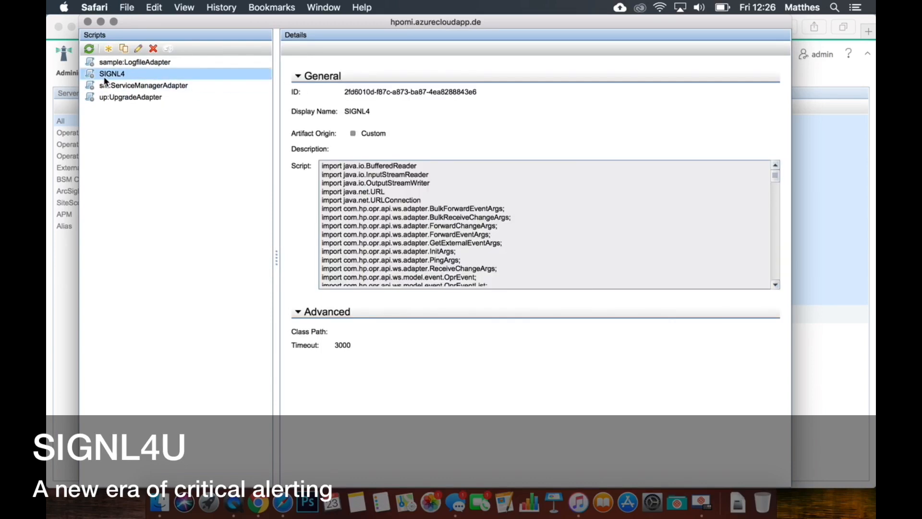
pyautogui.moveTo(381, 192)
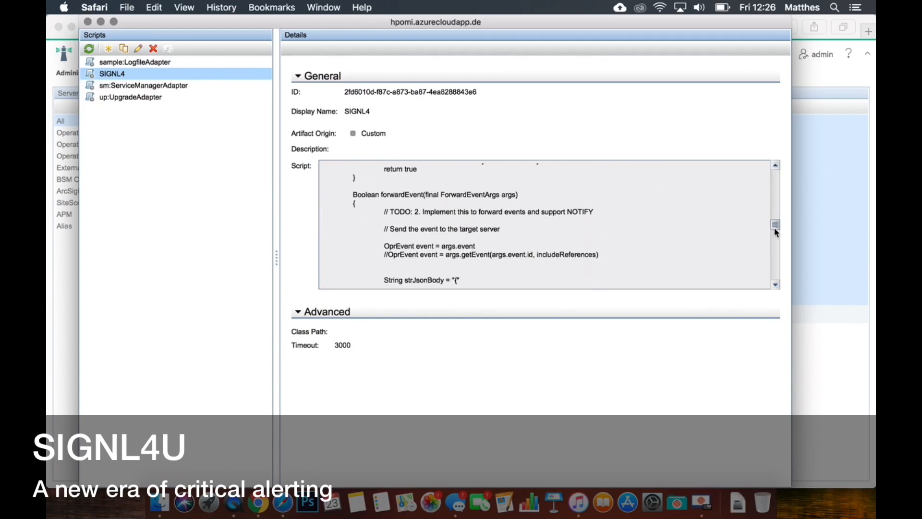
pyautogui.scroll(-3)
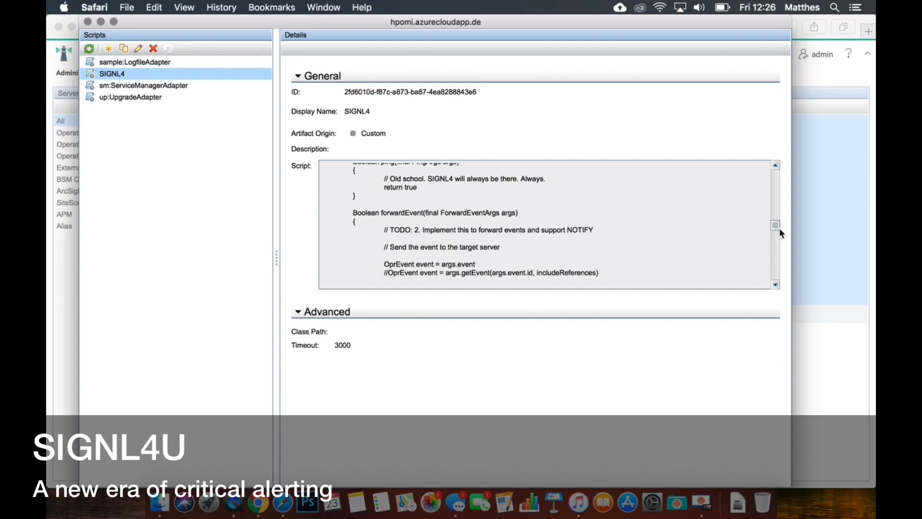
pyautogui.scroll(-3)
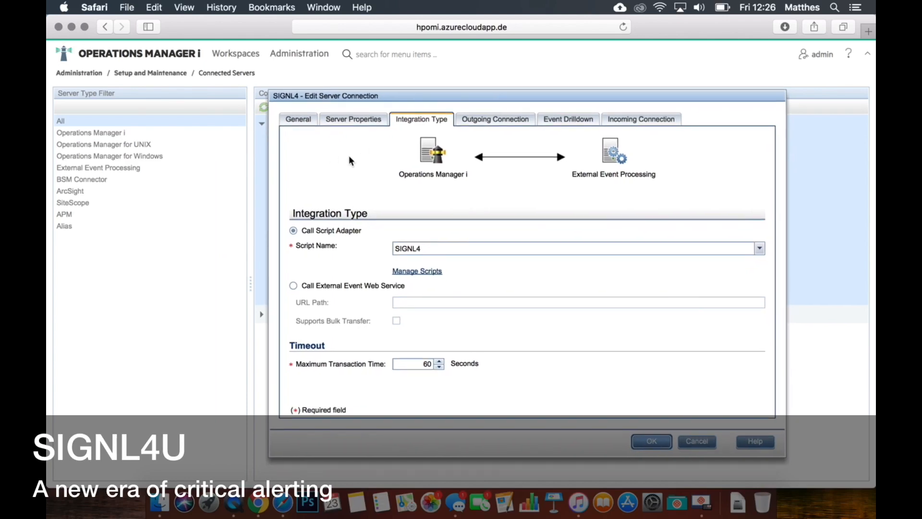
# Close the connection editor and go to Administration > Event Processing > Event Forwarding.
pyautogui.click(696, 441)
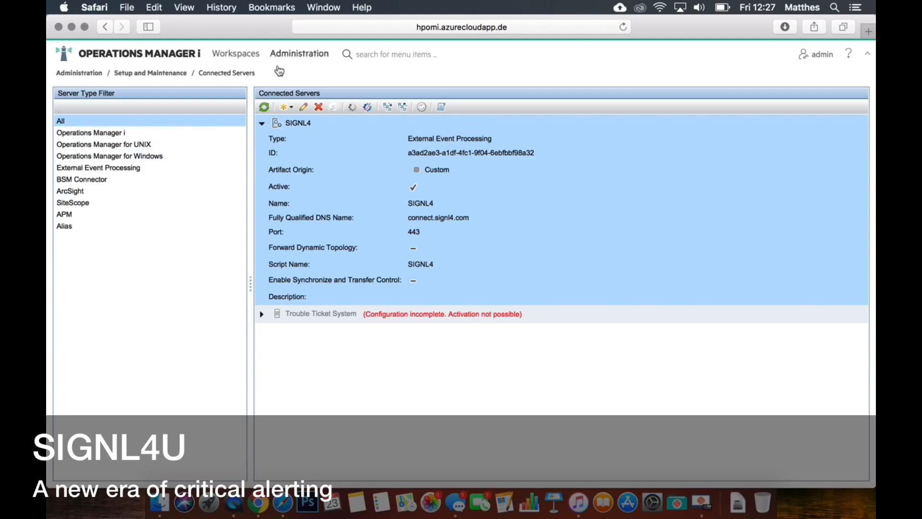
pyautogui.click(299, 53)
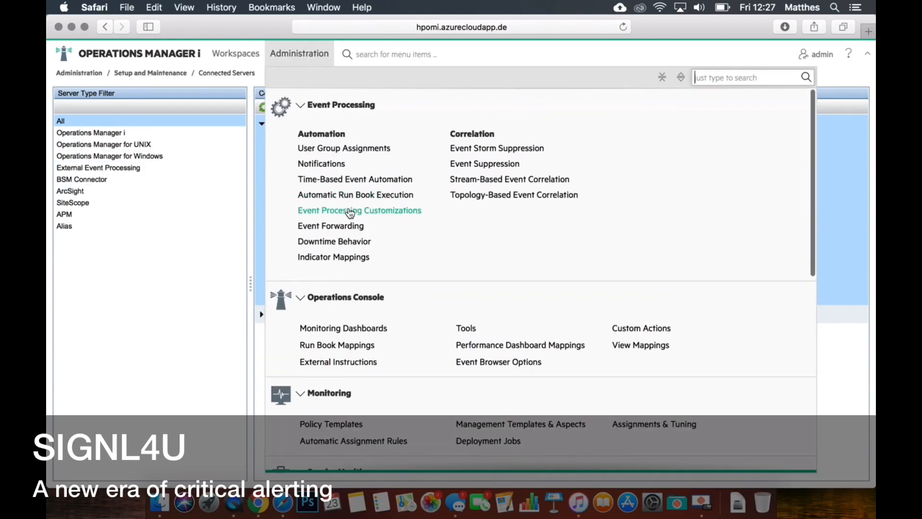
pyautogui.moveTo(331, 226)
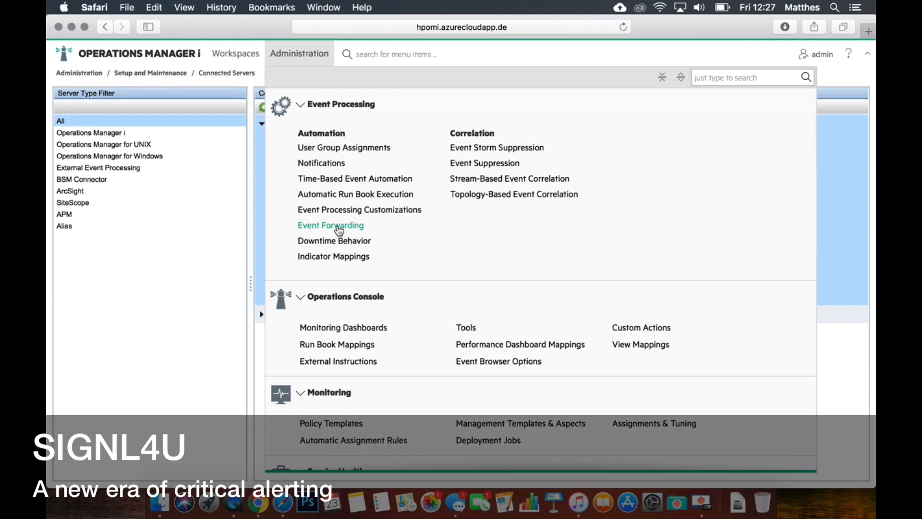
pyautogui.click(330, 224)
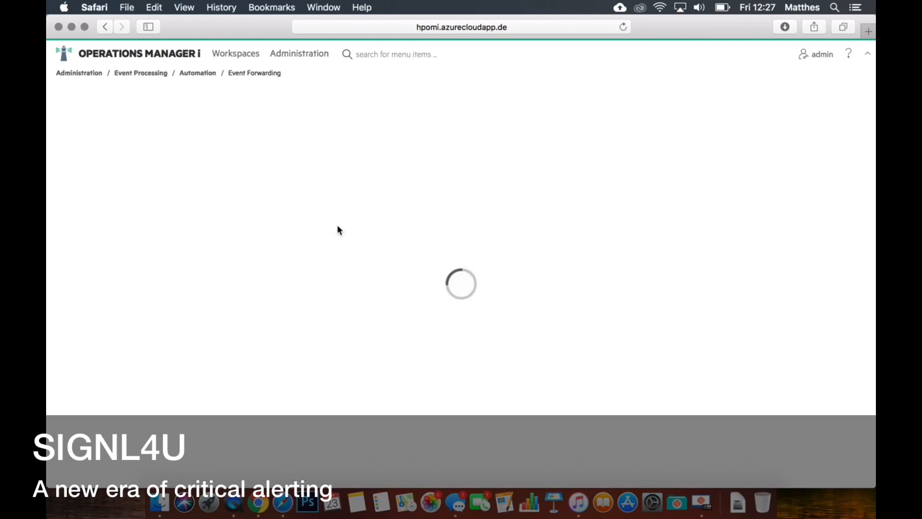
pyautogui.moveTo(347, 231)
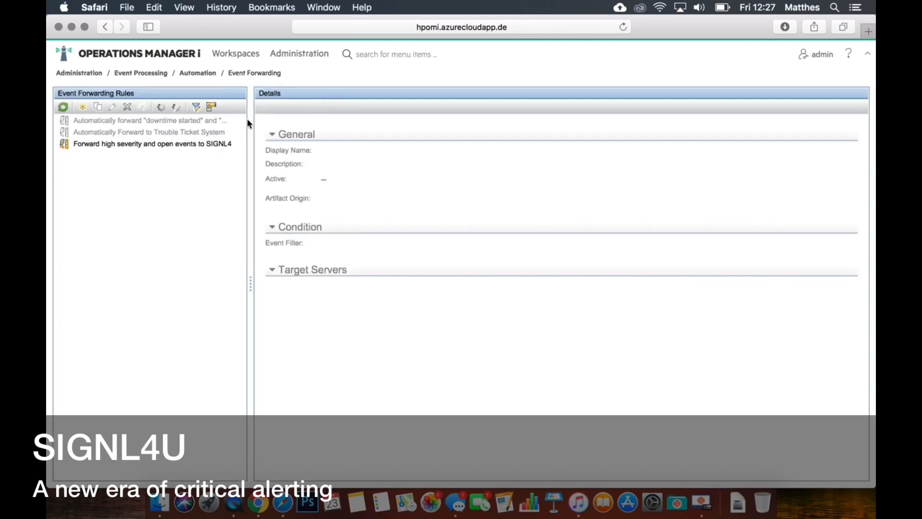
# Open the 'Forward high severity and open events to SIGNL4' rule for editing.
pyautogui.click(153, 144)
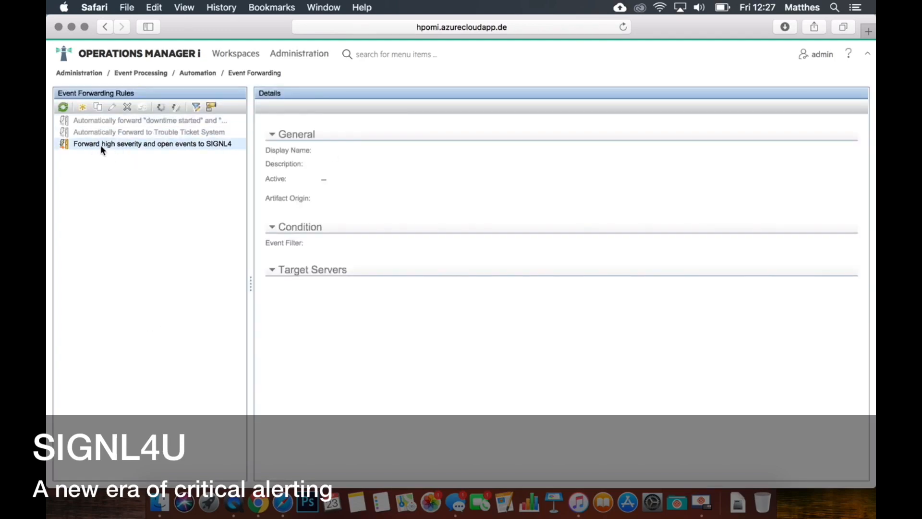
pyautogui.click(154, 144)
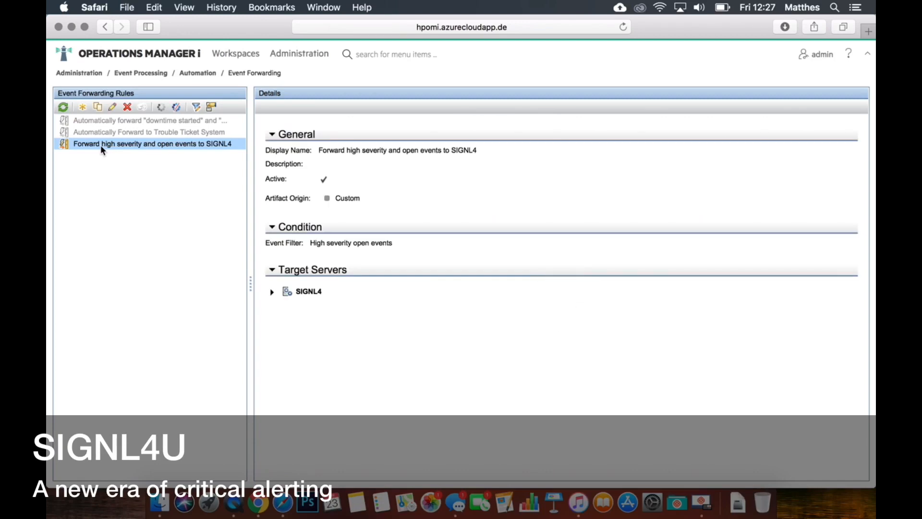
pyautogui.moveTo(98, 115)
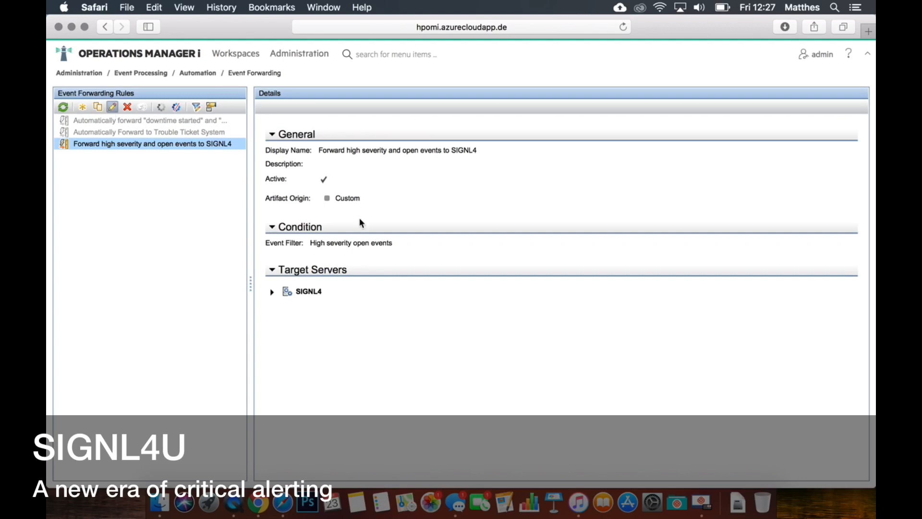
pyautogui.click(112, 107)
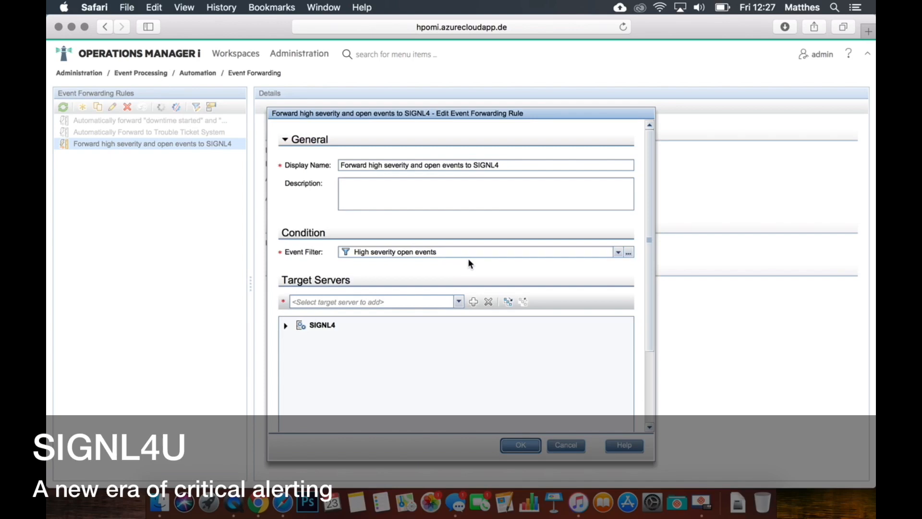
pyautogui.moveTo(472, 264)
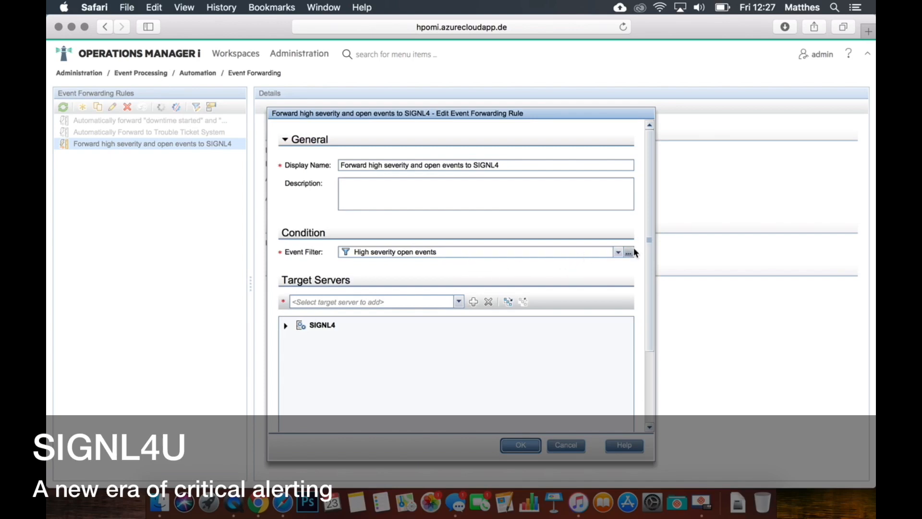
pyautogui.click(629, 252)
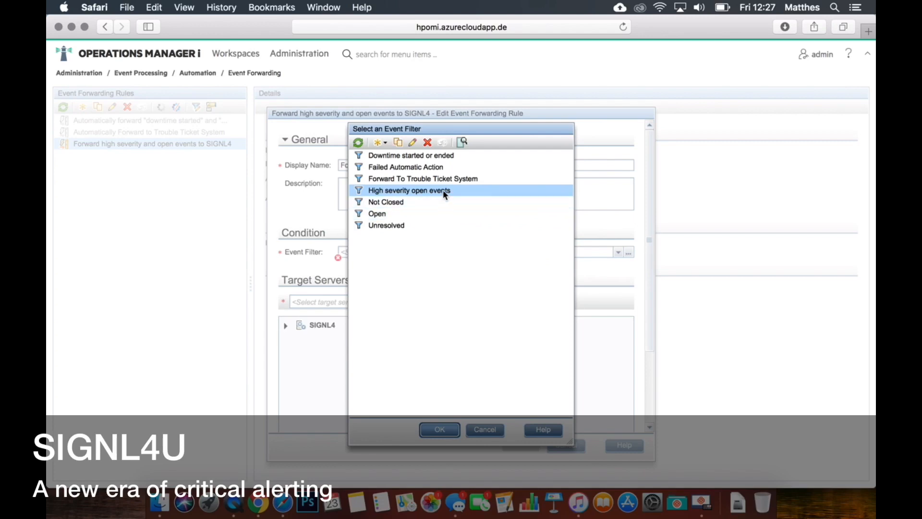
pyautogui.moveTo(432, 438)
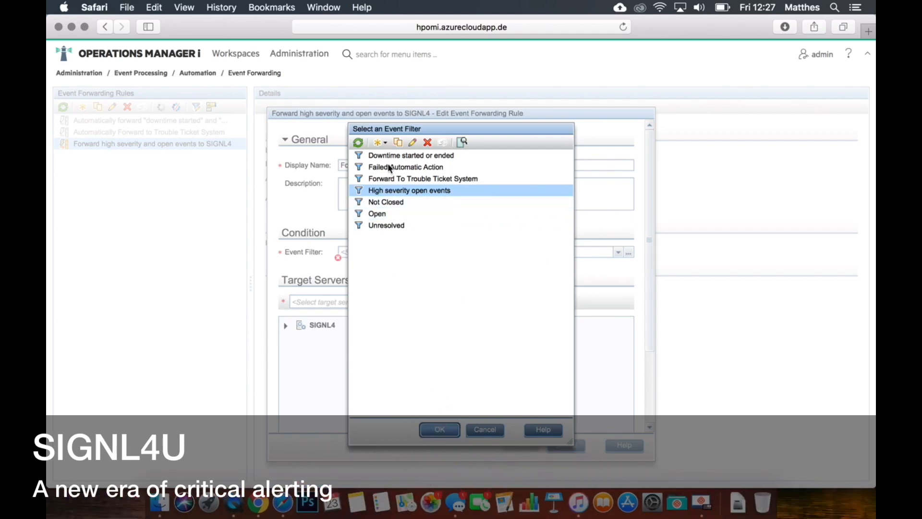
pyautogui.doubleClick(408, 190)
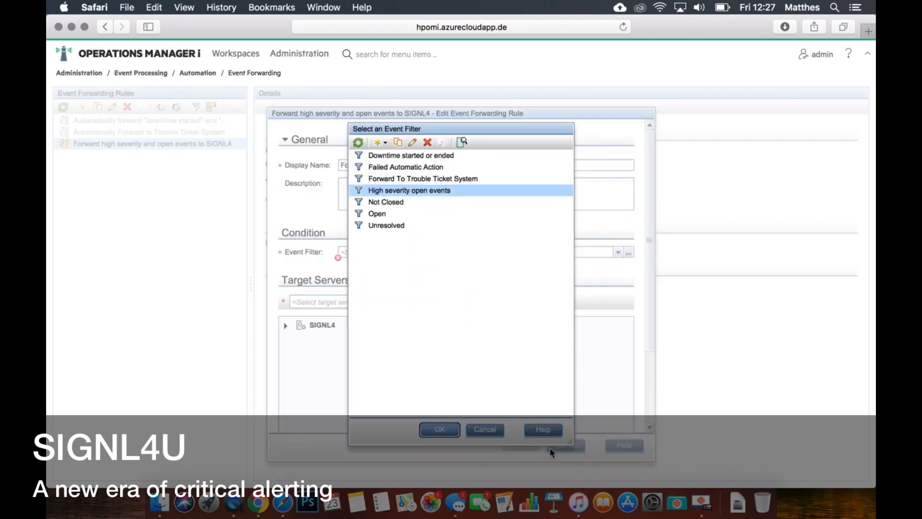
pyautogui.click(439, 430)
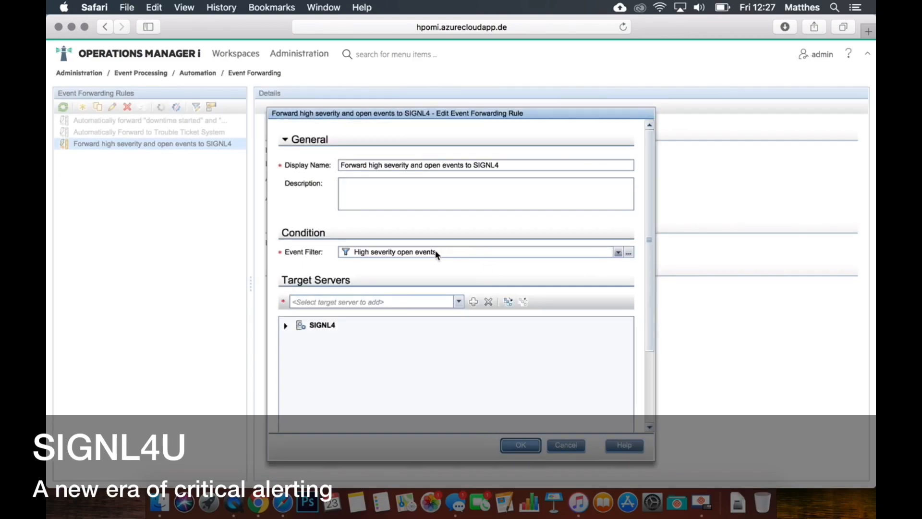
pyautogui.moveTo(508, 298)
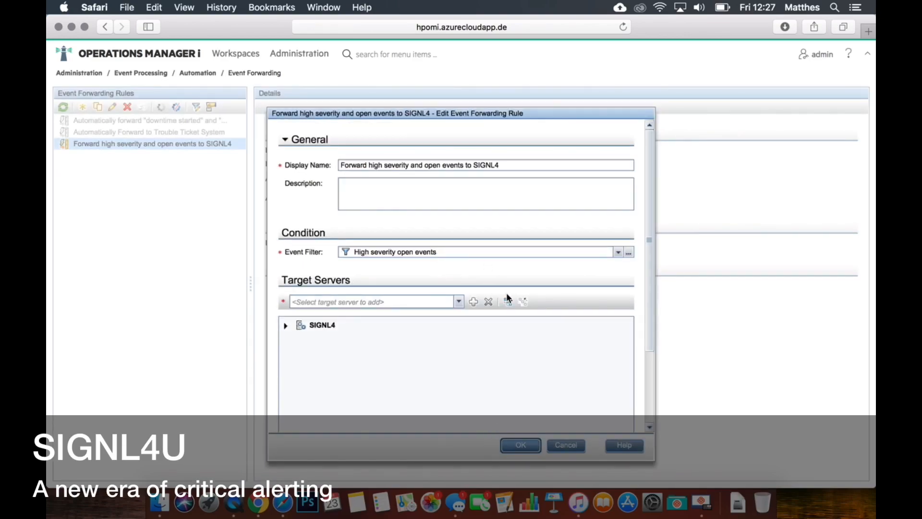